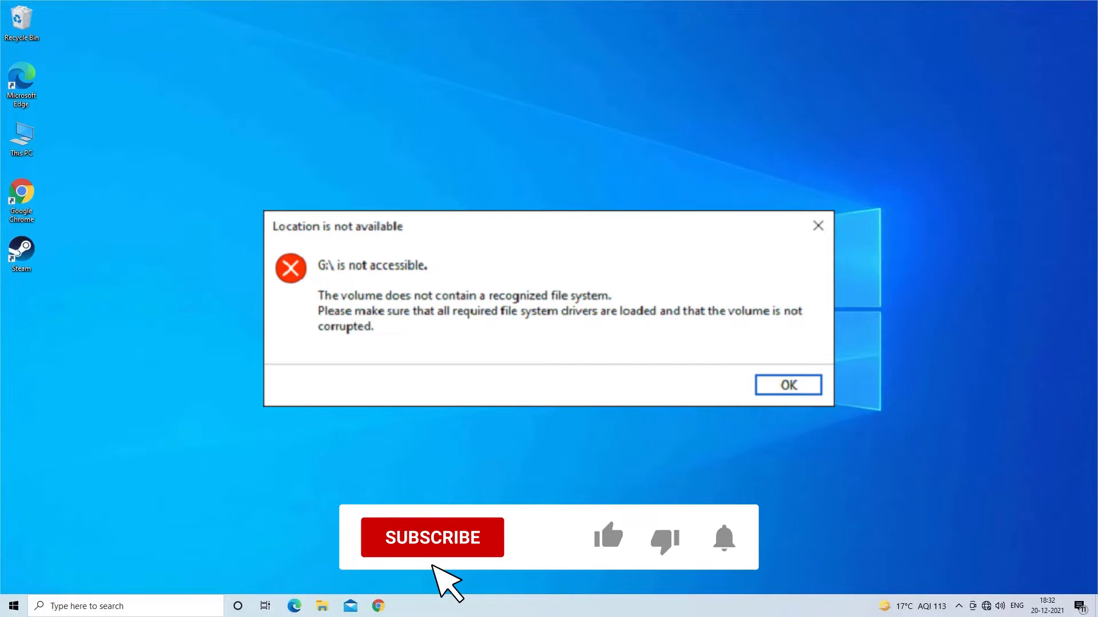
Search for 'cmd' and bring up the launch options for Command Prompt
{"action": "left_click", "coordinate": [432, 537]}
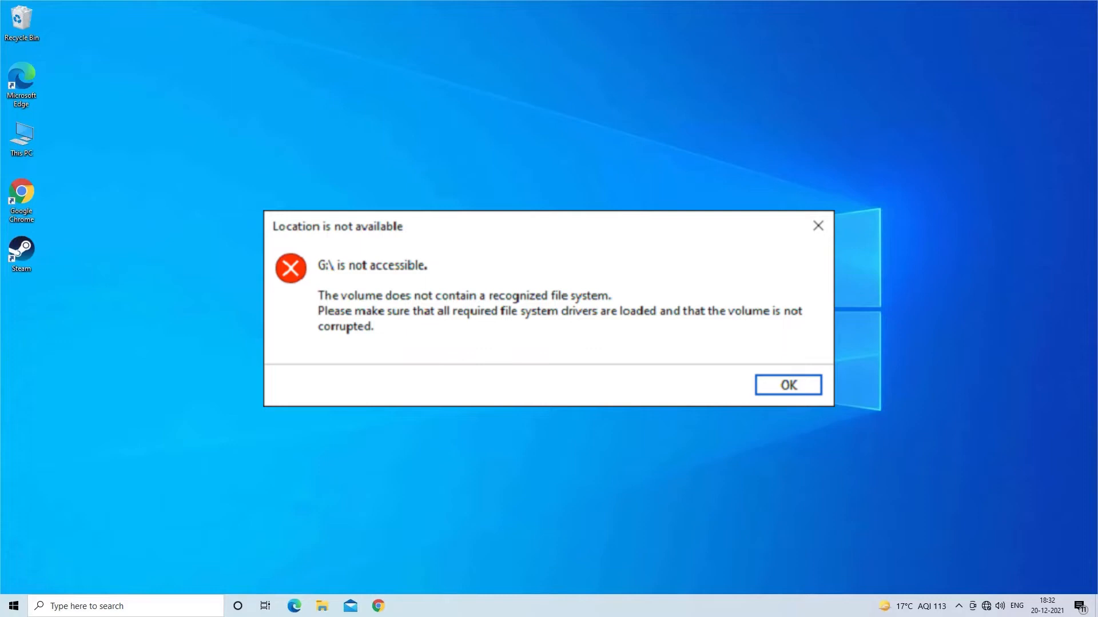
{"action": "left_click", "coordinate": [787, 384]}
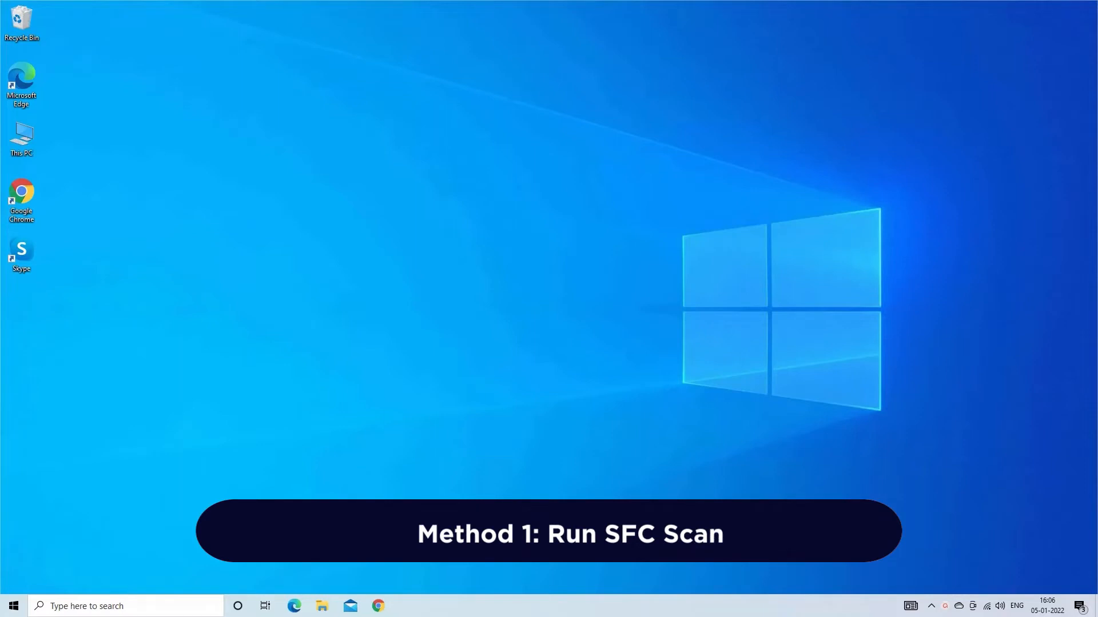
{"action": "left_click", "coordinate": [38, 606]}
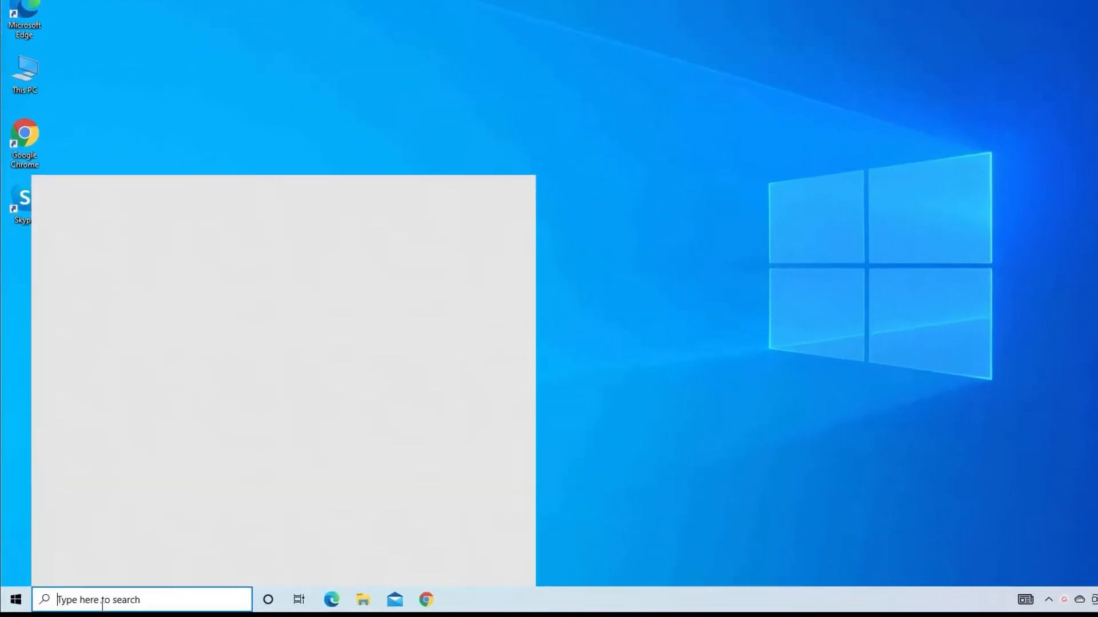
{"action": "type", "text": "Control Panel"}
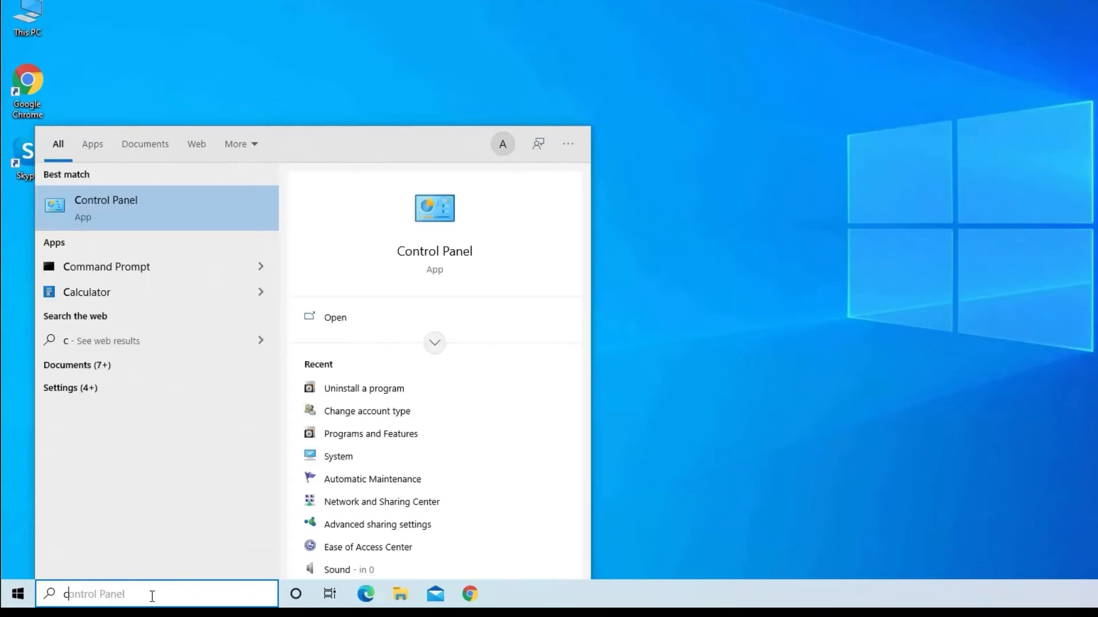
{"action": "type", "text": "cmd"}
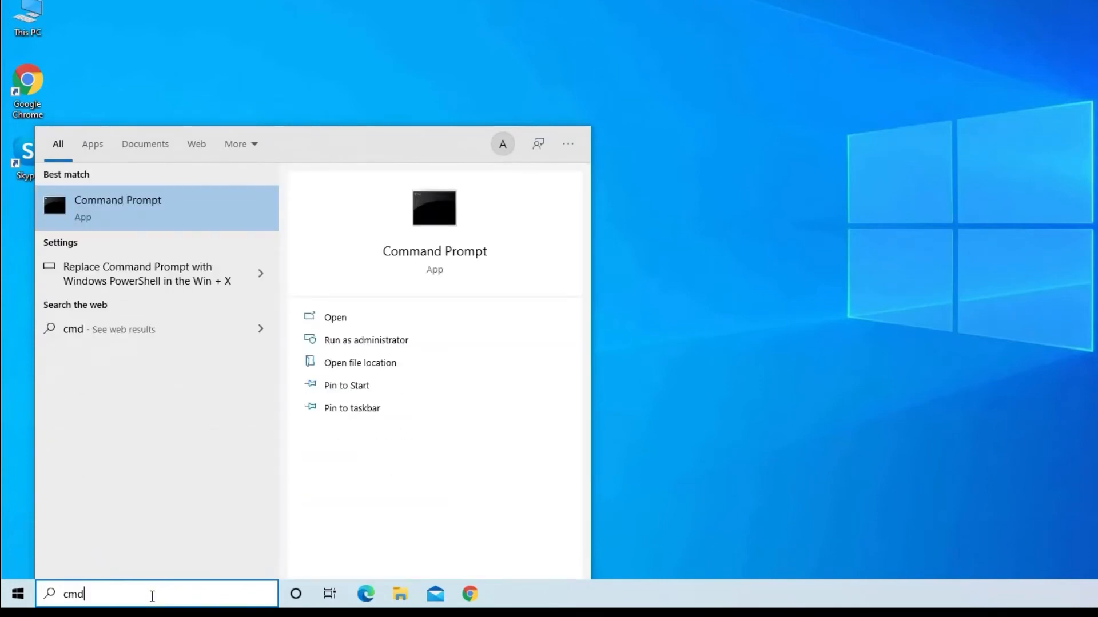
{"action": "right_click", "coordinate": [116, 207]}
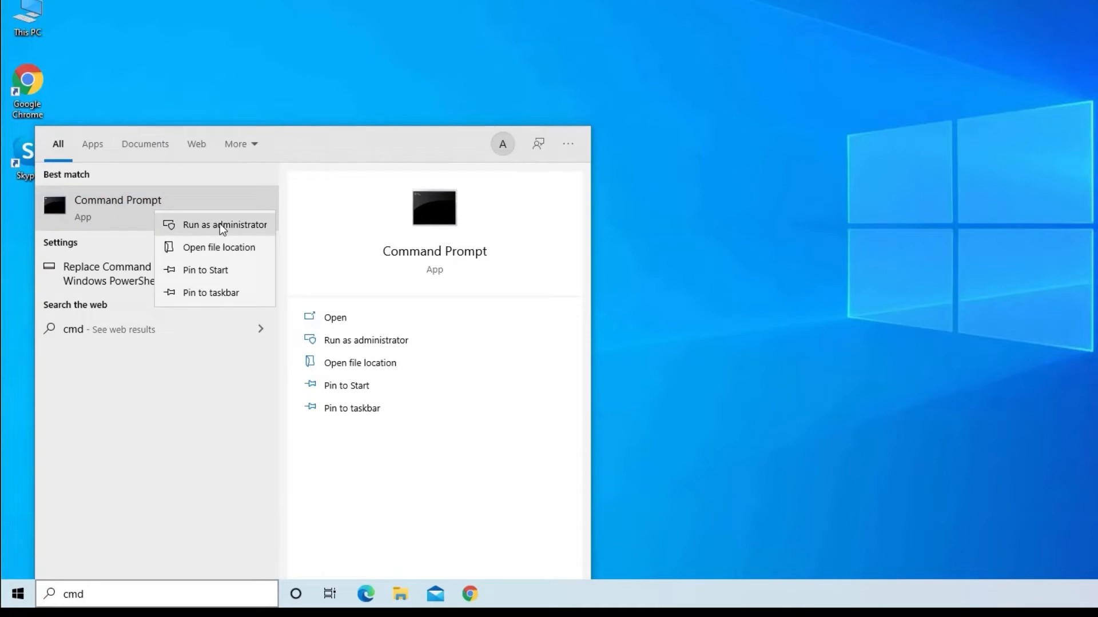
Run sfc /scannow in an administrator Command Prompt and get no integrity violations
{"action": "left_click", "coordinate": [225, 225]}
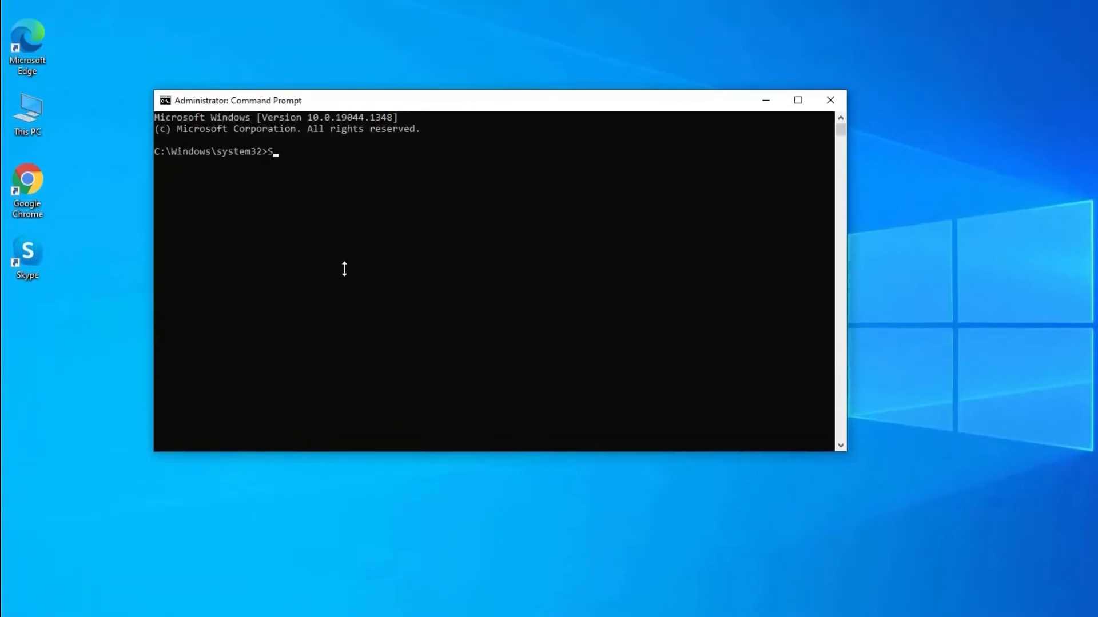
{"action": "type", "text": "FC/scanno"}
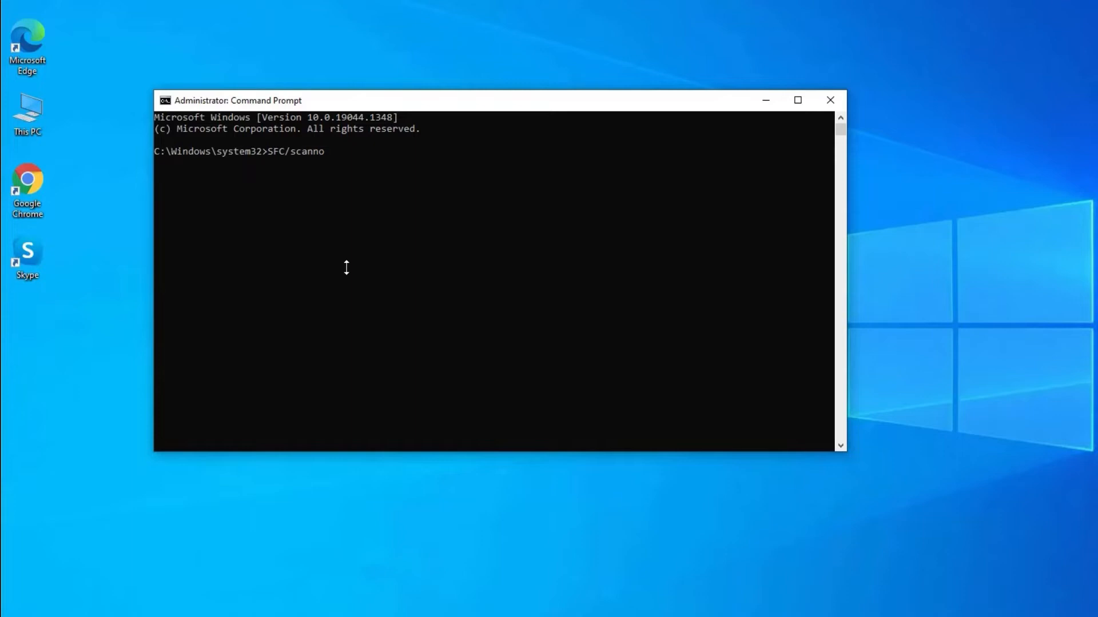
{"action": "type", "text": "w"}
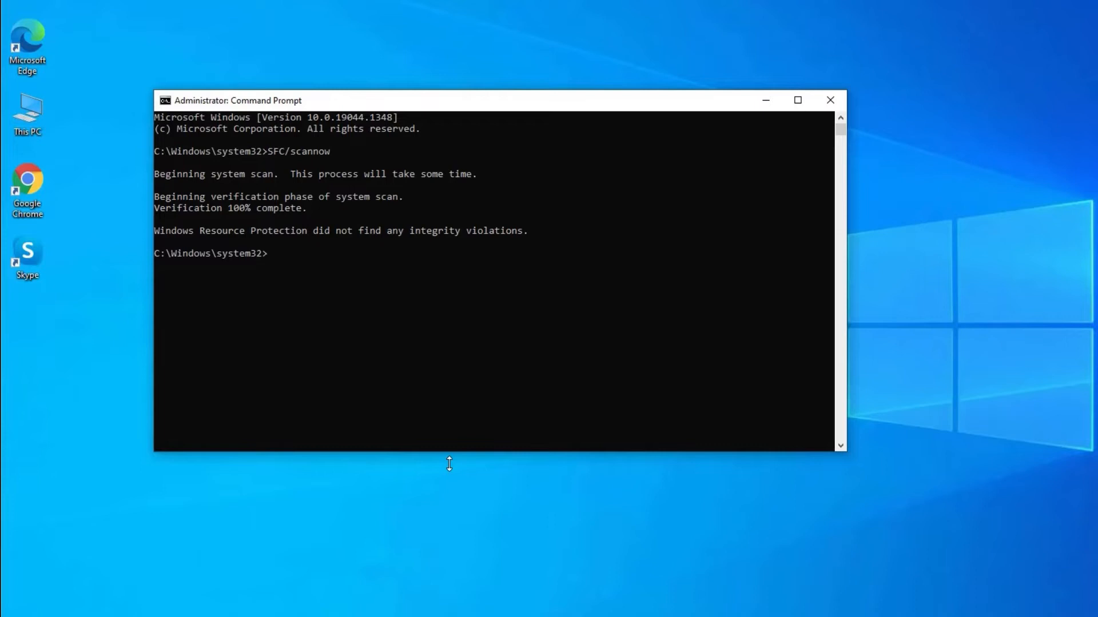
{"action": "left_click", "coordinate": [831, 100]}
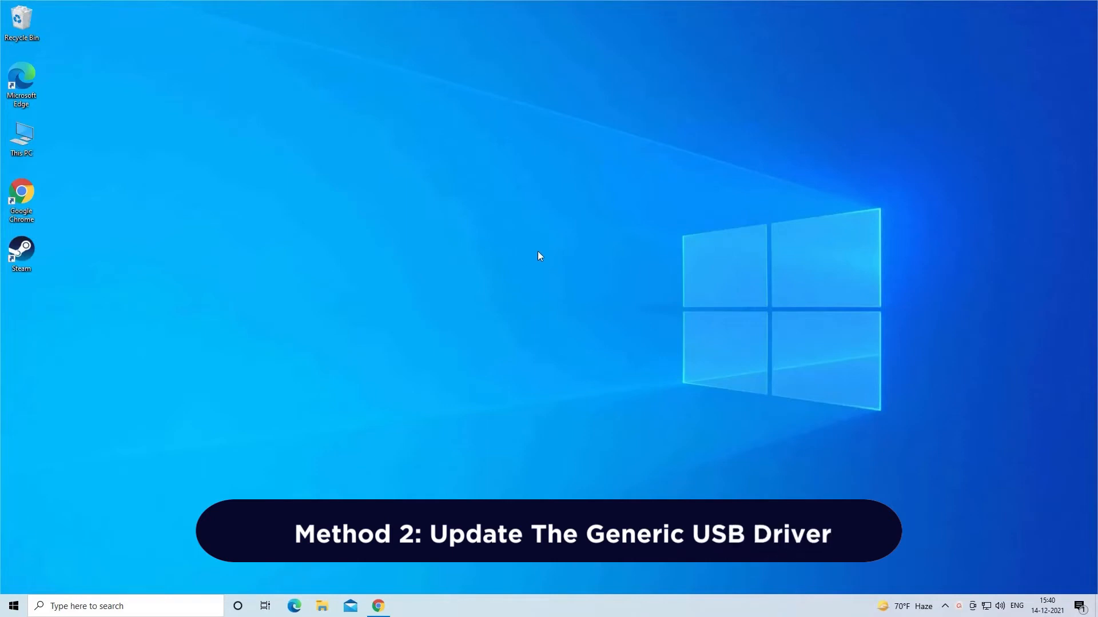
{"action": "mouse_move", "coordinate": [530, 267]}
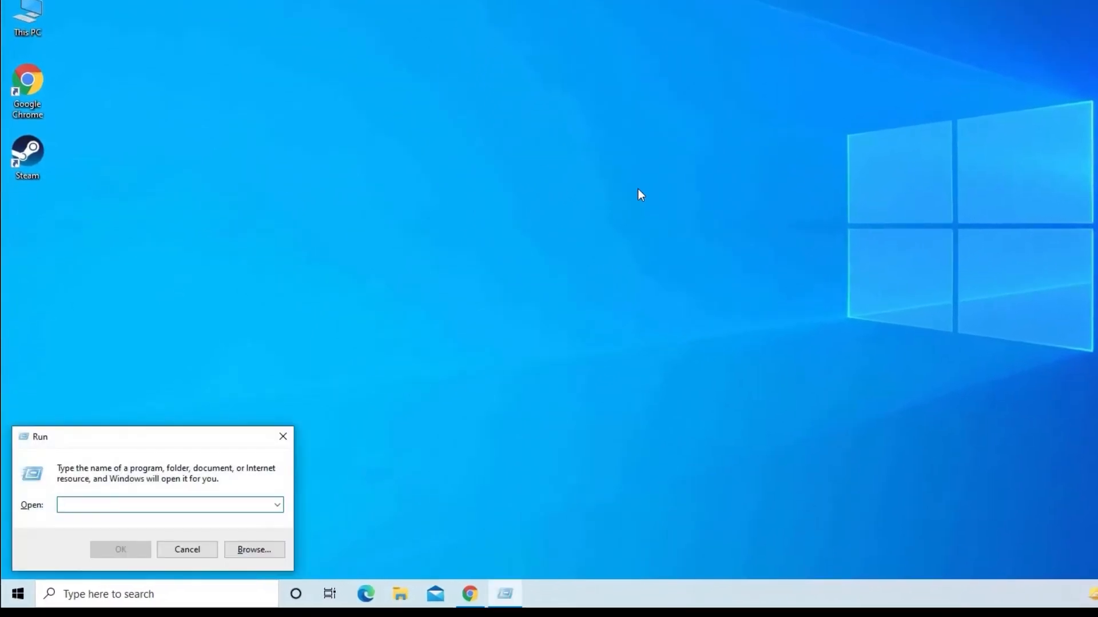
Enter devmgmt.msc in the Run dialog to launch Device Manager
{"action": "type", "text": "de"}
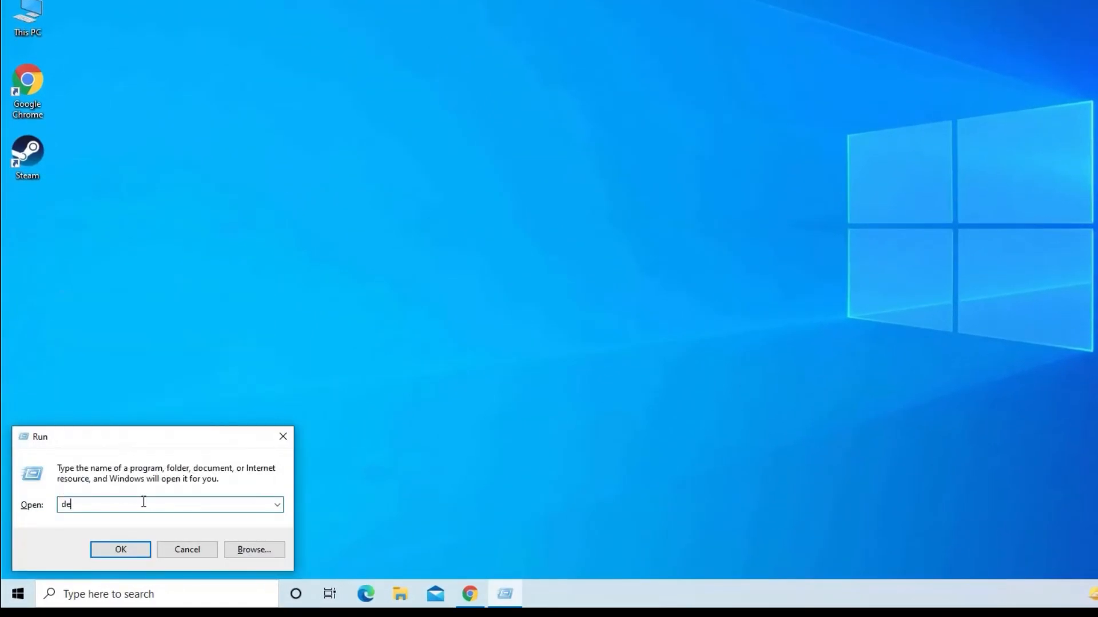
{"action": "type", "text": "vm"}
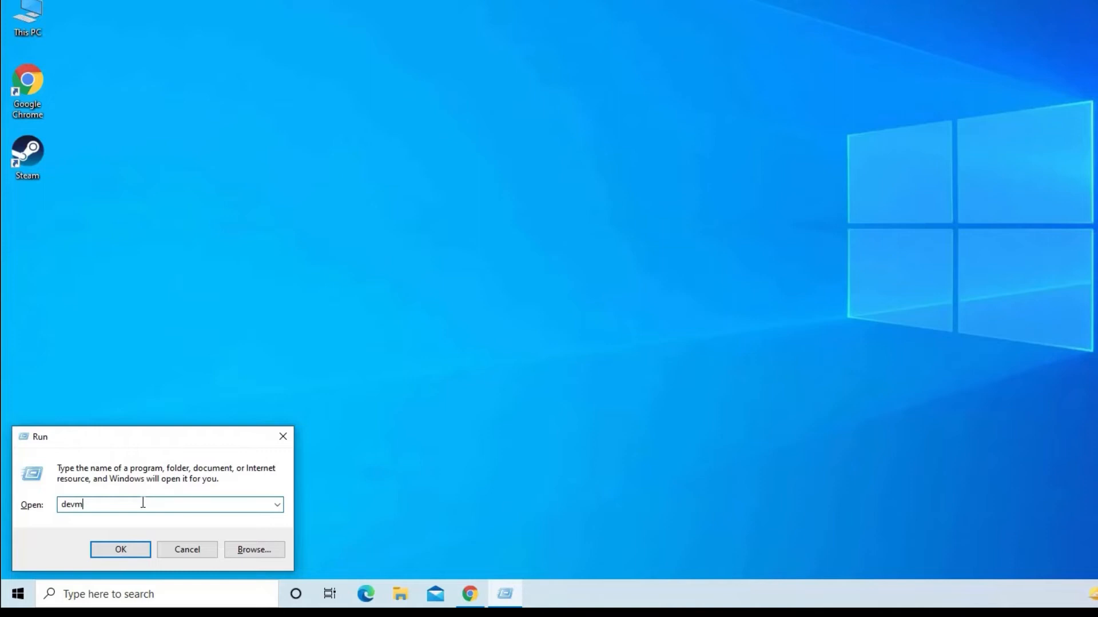
{"action": "type", "text": "gmt"}
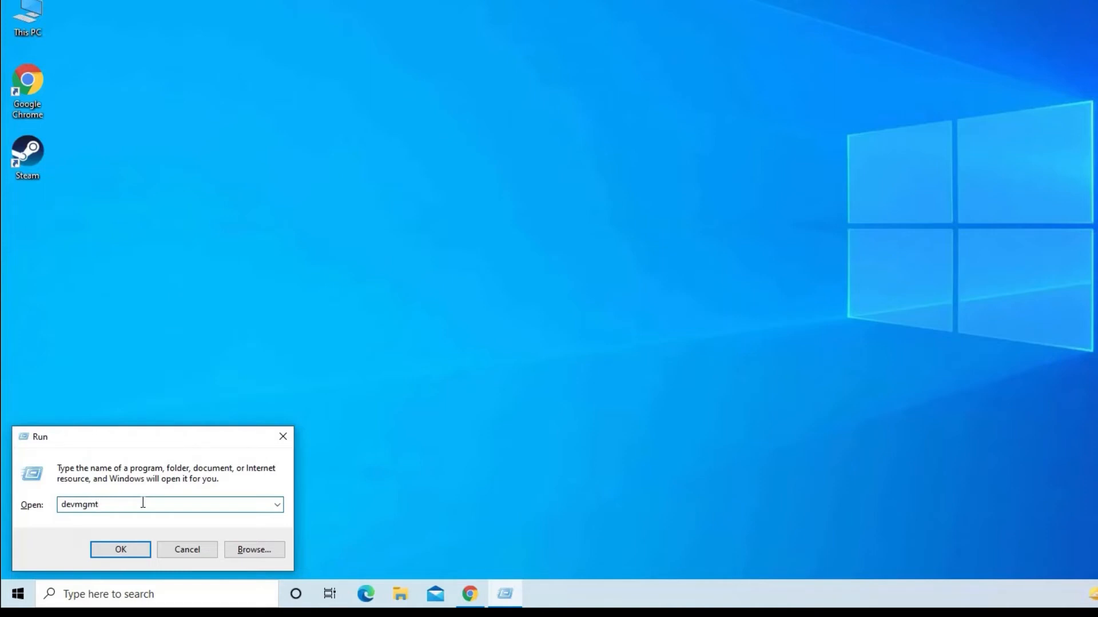
{"action": "type", "text": ".m"}
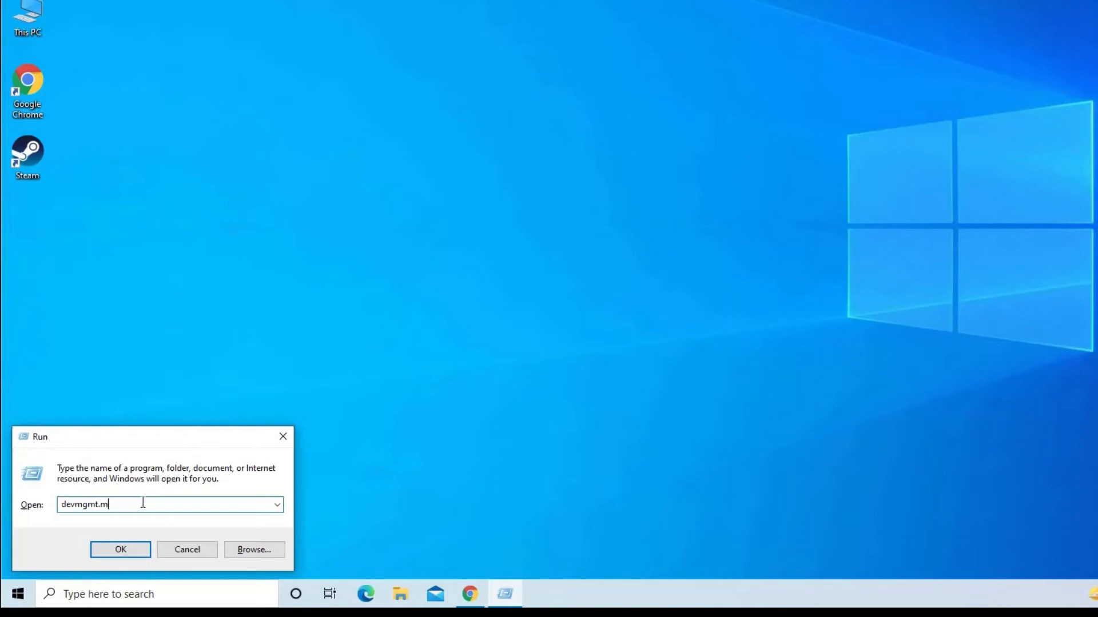
{"action": "type", "text": "sc"}
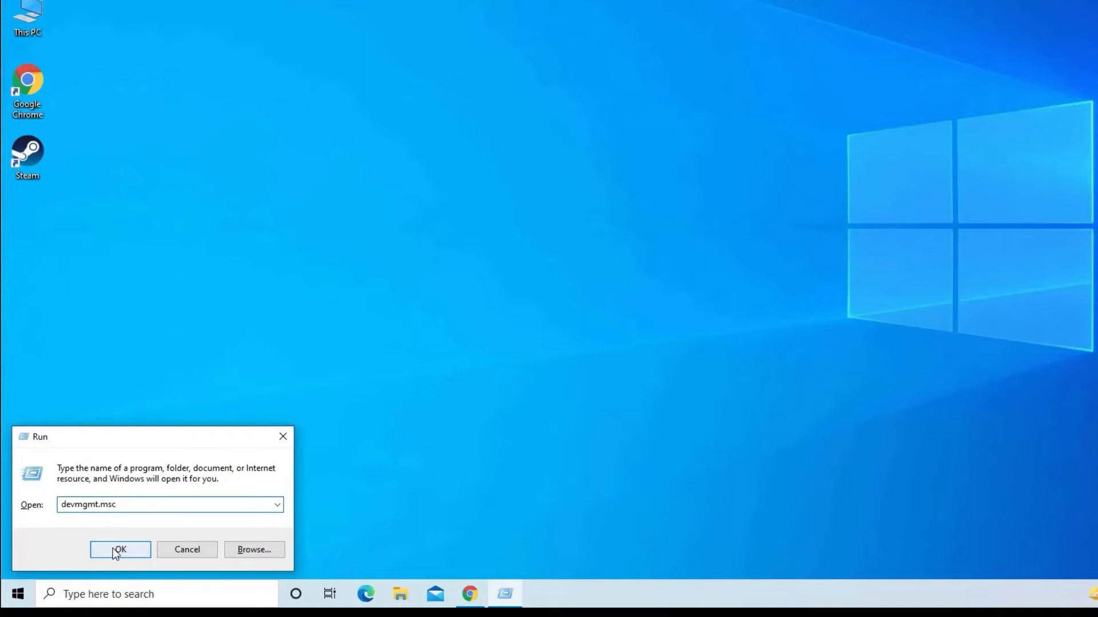
Update the Generic USB Hub driver automatically, confirming the best driver is already installed
{"action": "left_click", "coordinate": [120, 549]}
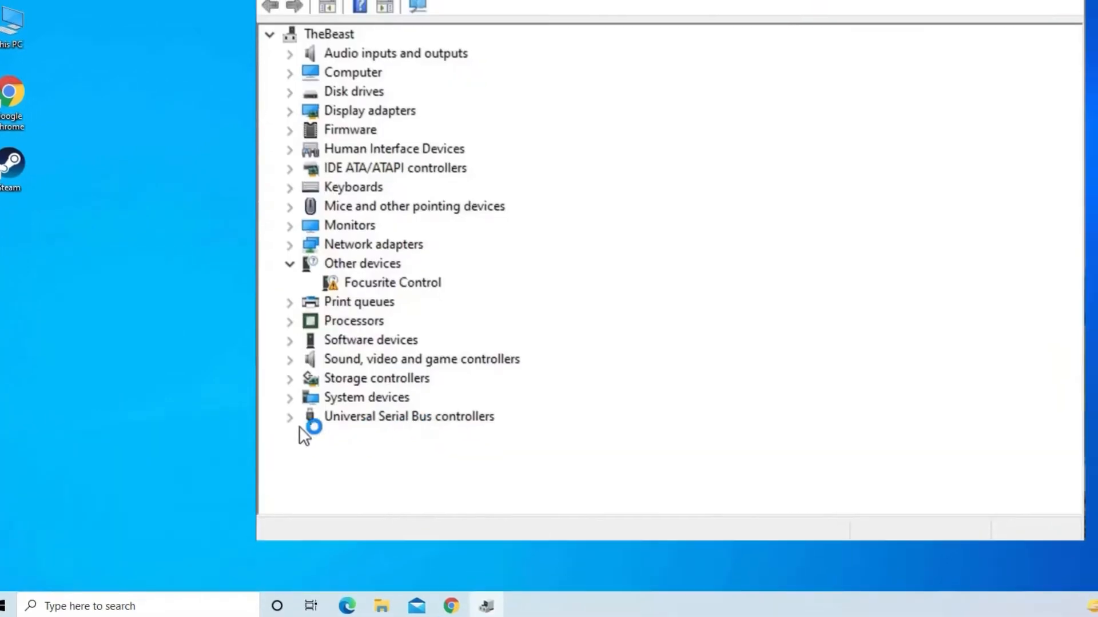
{"action": "left_click", "coordinate": [290, 416]}
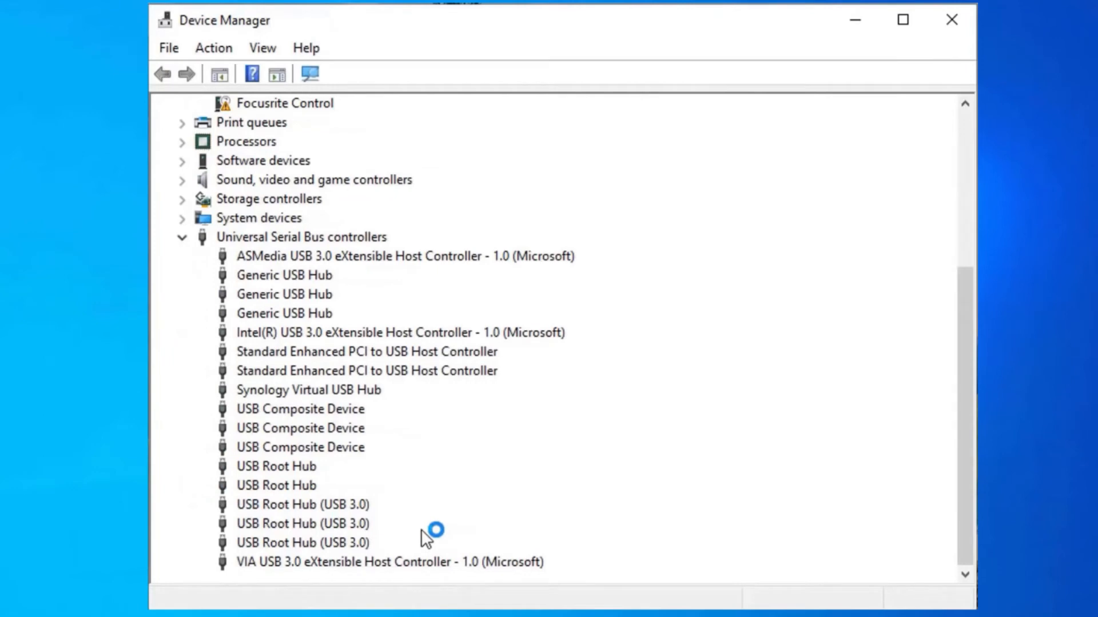
{"action": "left_click", "coordinate": [283, 274]}
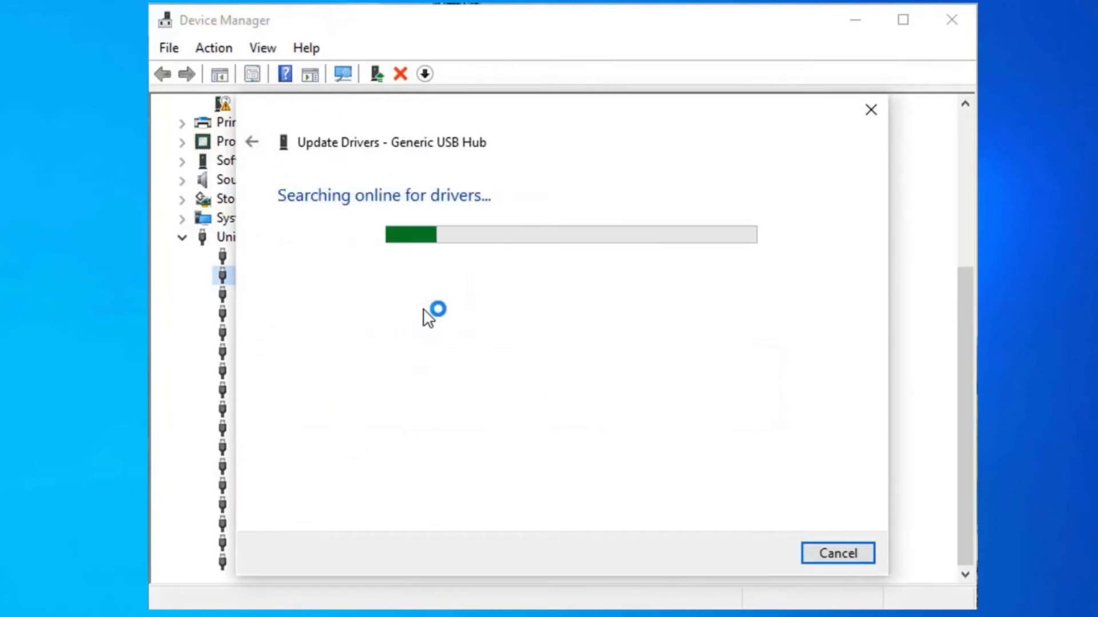
{"action": "mouse_move", "coordinate": [511, 340]}
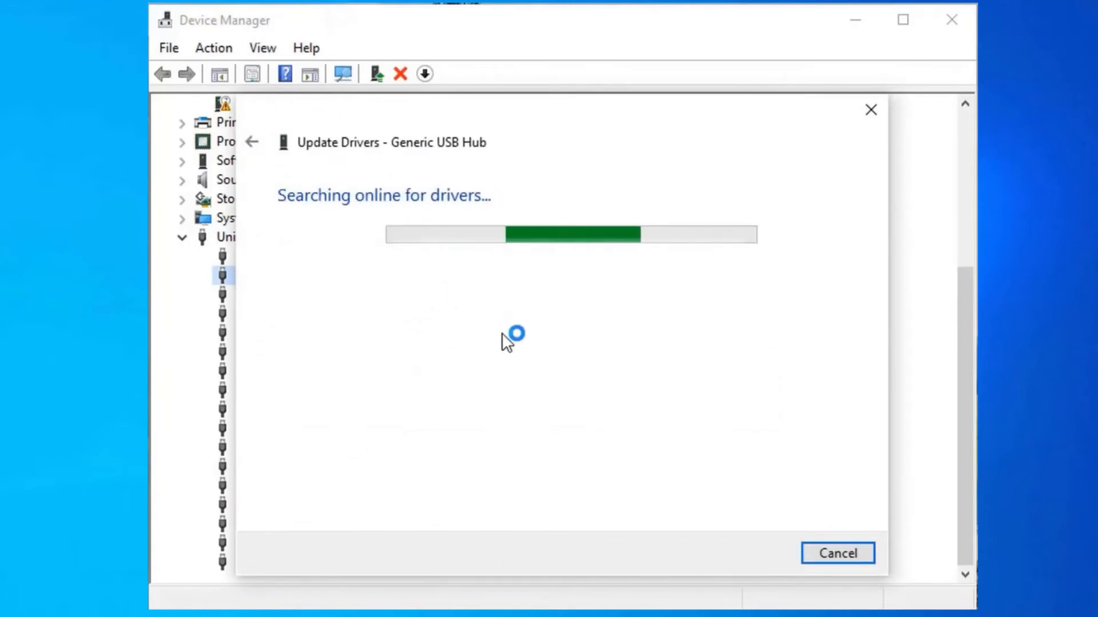
{"action": "mouse_move", "coordinate": [556, 302]}
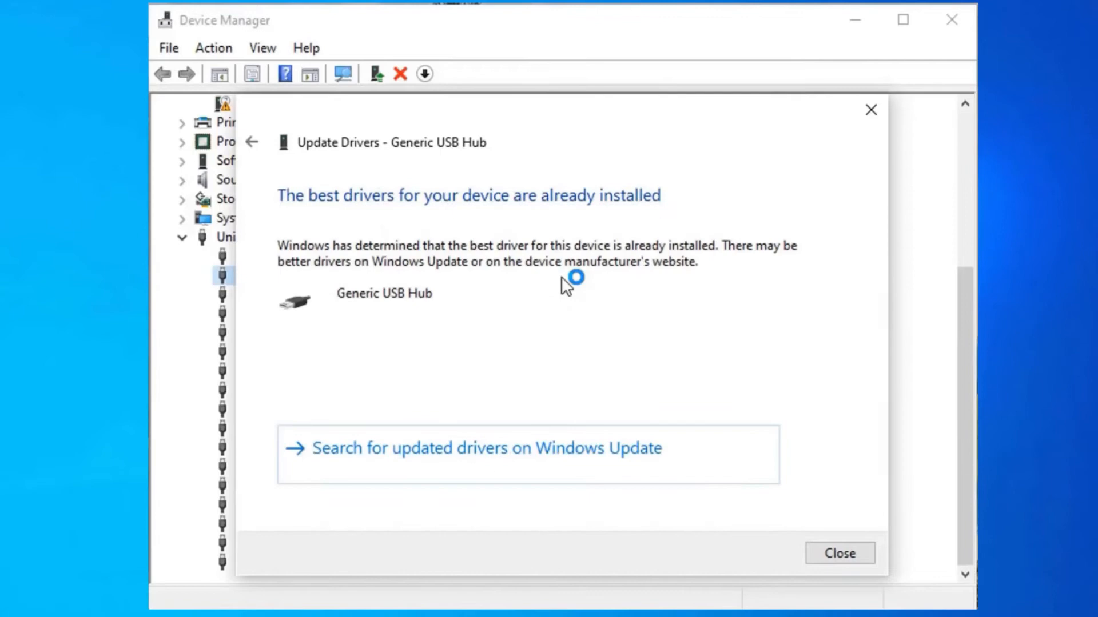
{"action": "left_click", "coordinate": [838, 553]}
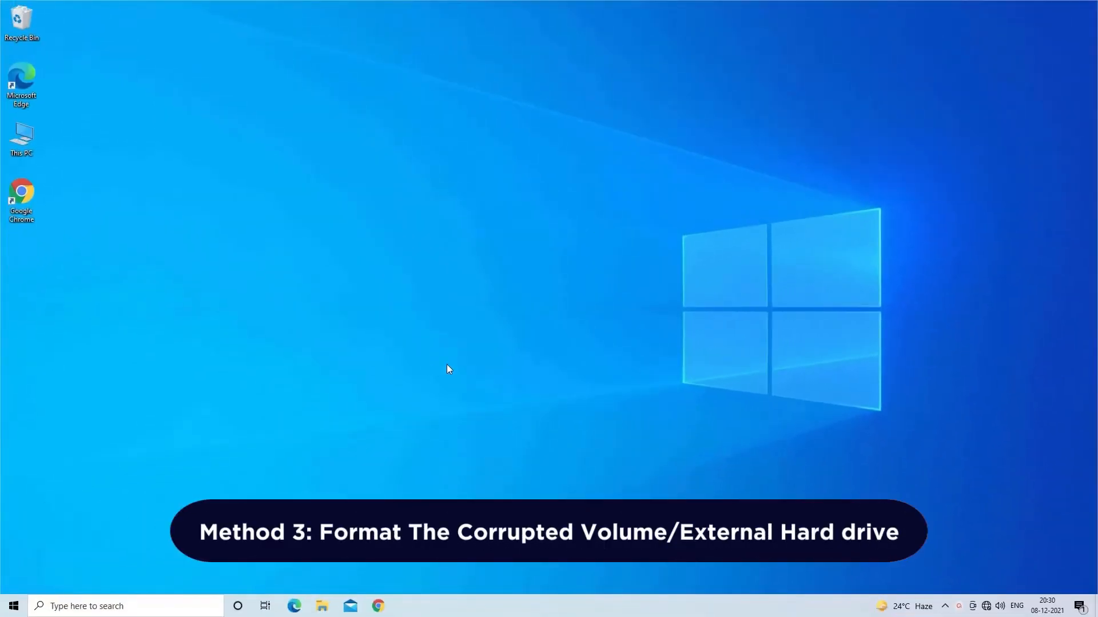
{"action": "mouse_move", "coordinate": [454, 349]}
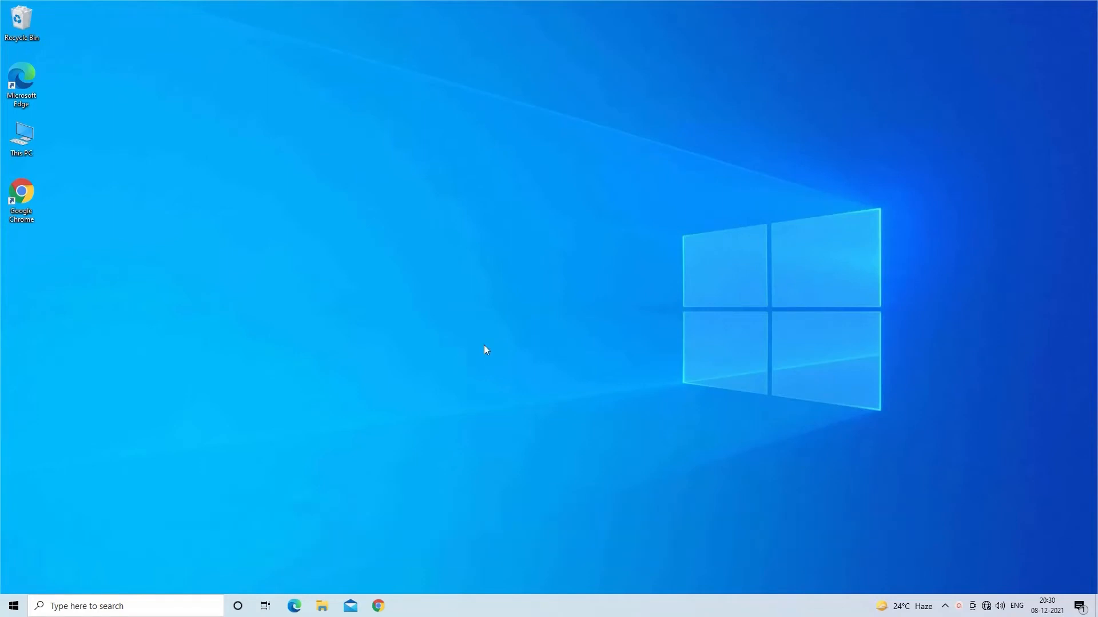
{"action": "mouse_move", "coordinate": [508, 295]}
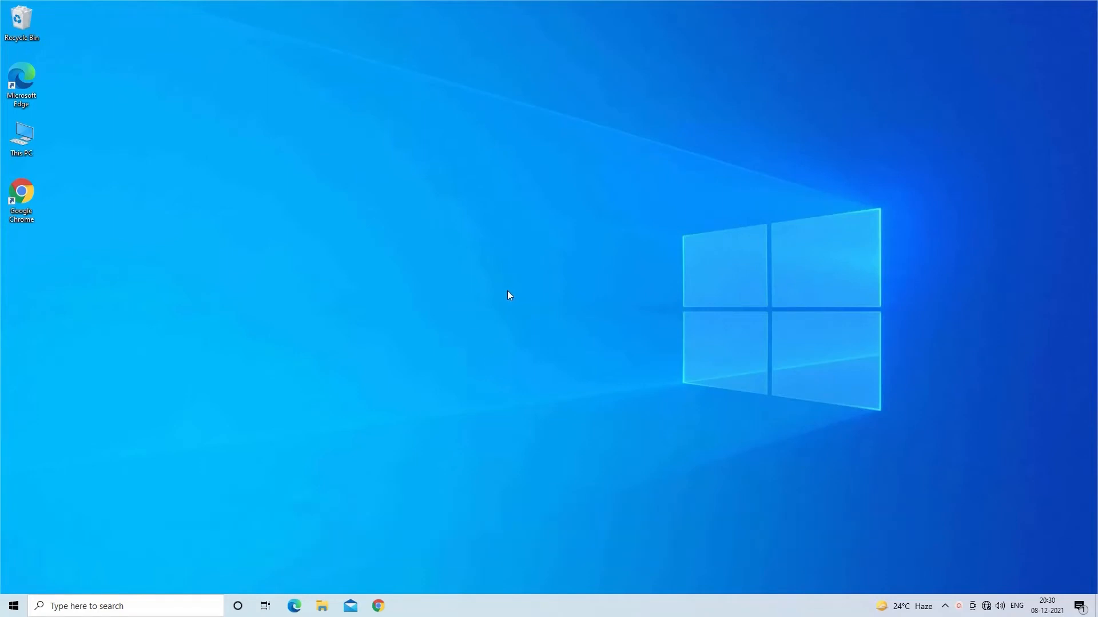
Search for 'THIS PC' to open the drives view in File Explorer
{"action": "type", "text": "THIS PC"}
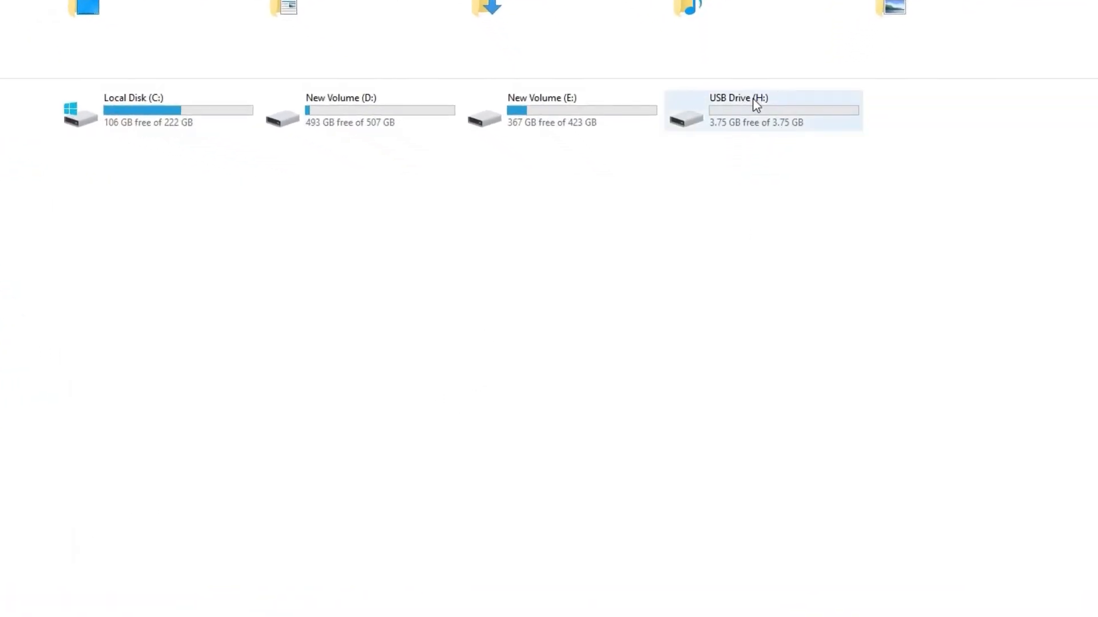
{"action": "mouse_move", "coordinate": [773, 118]}
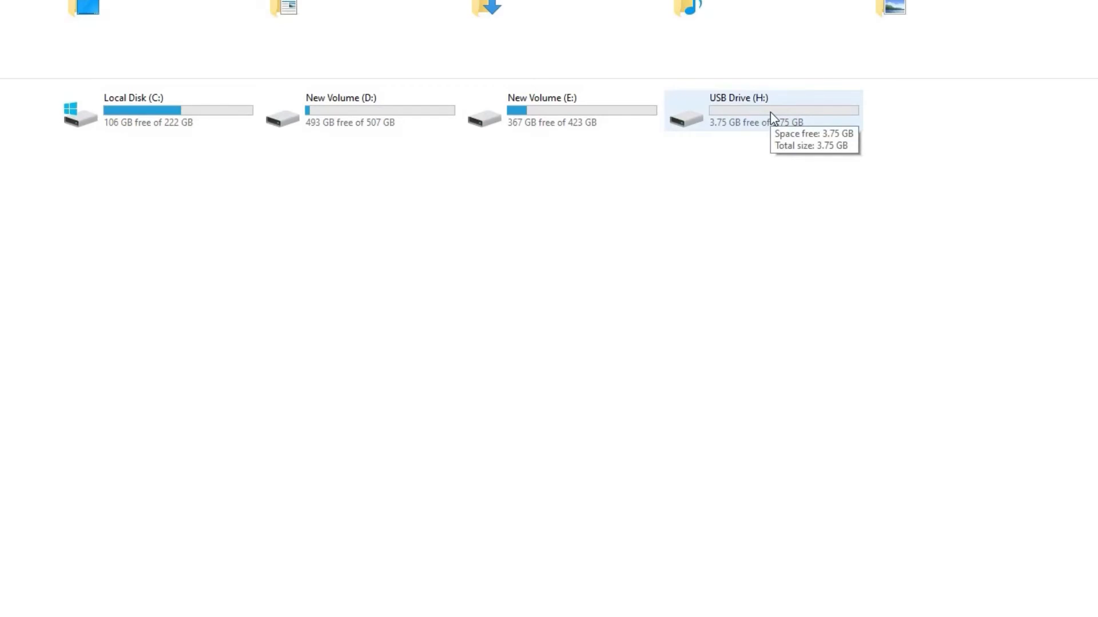
Bring up the Format dialog for USB Drive (H:)
{"action": "right_click", "coordinate": [764, 111]}
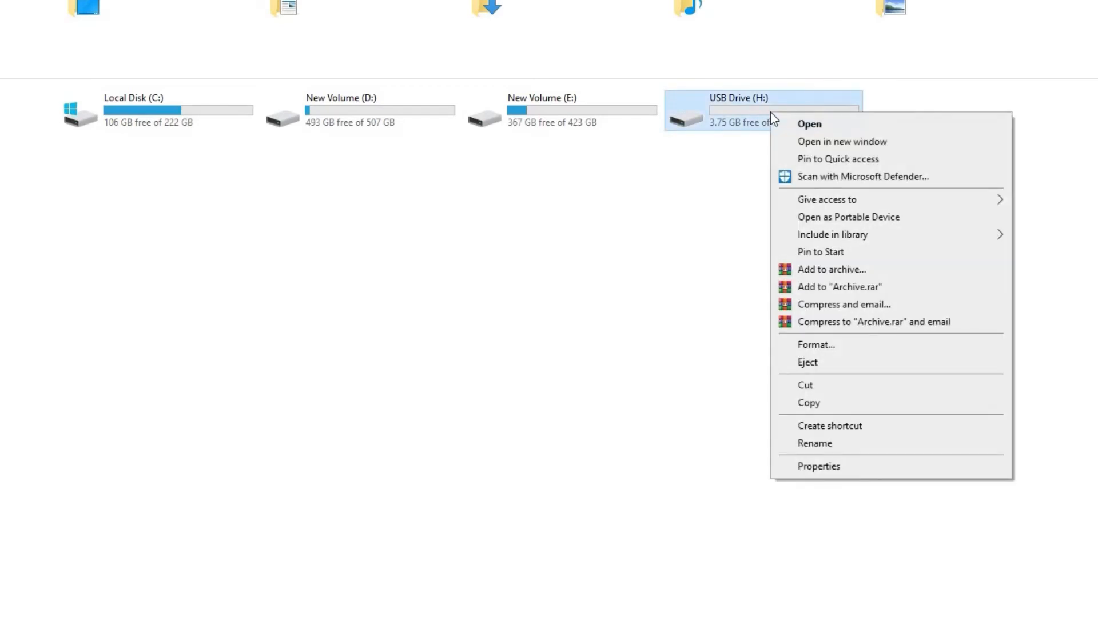
{"action": "mouse_move", "coordinate": [851, 362]}
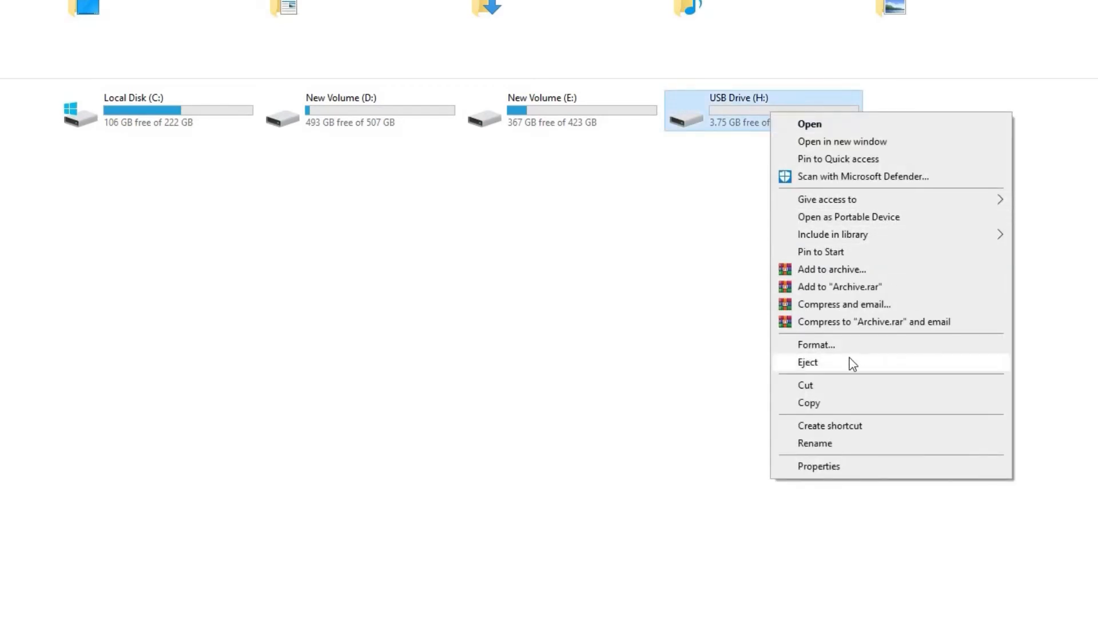
{"action": "left_click", "coordinate": [816, 344]}
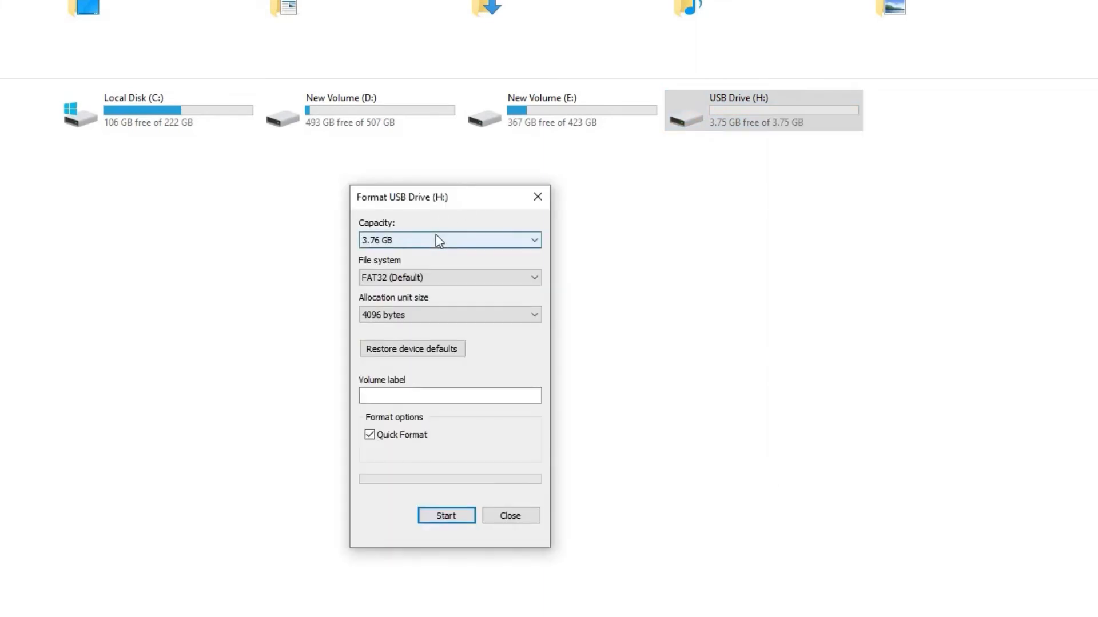
Quick-format USB Drive (H:) as NTFS and acknowledge Format Complete
{"action": "left_click", "coordinate": [448, 277]}
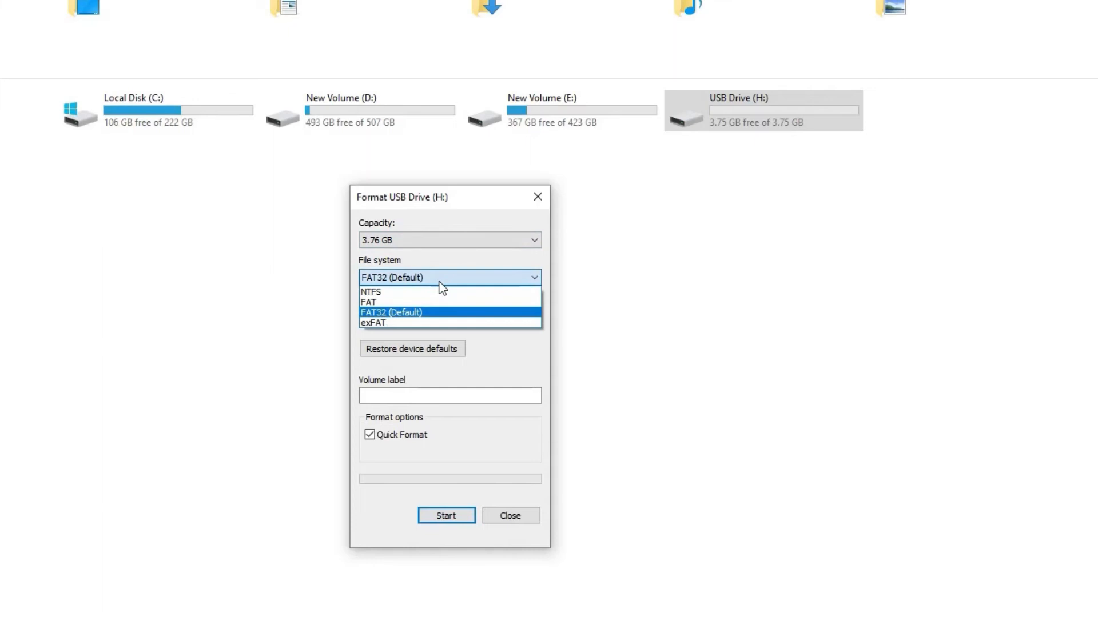
{"action": "left_click", "coordinate": [371, 292]}
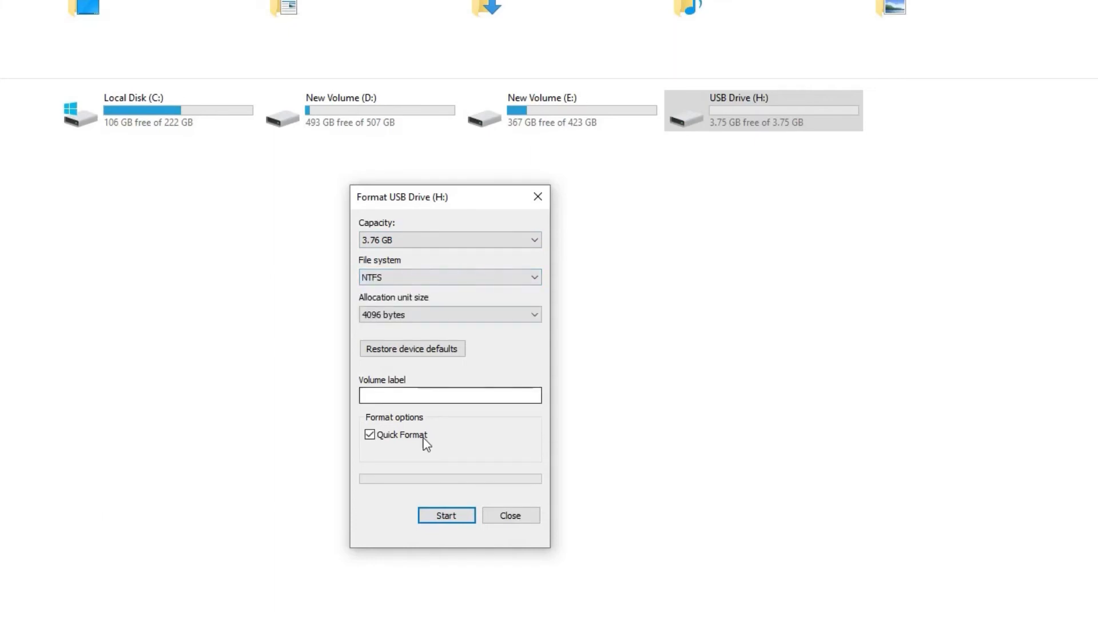
{"action": "mouse_move", "coordinate": [446, 516]}
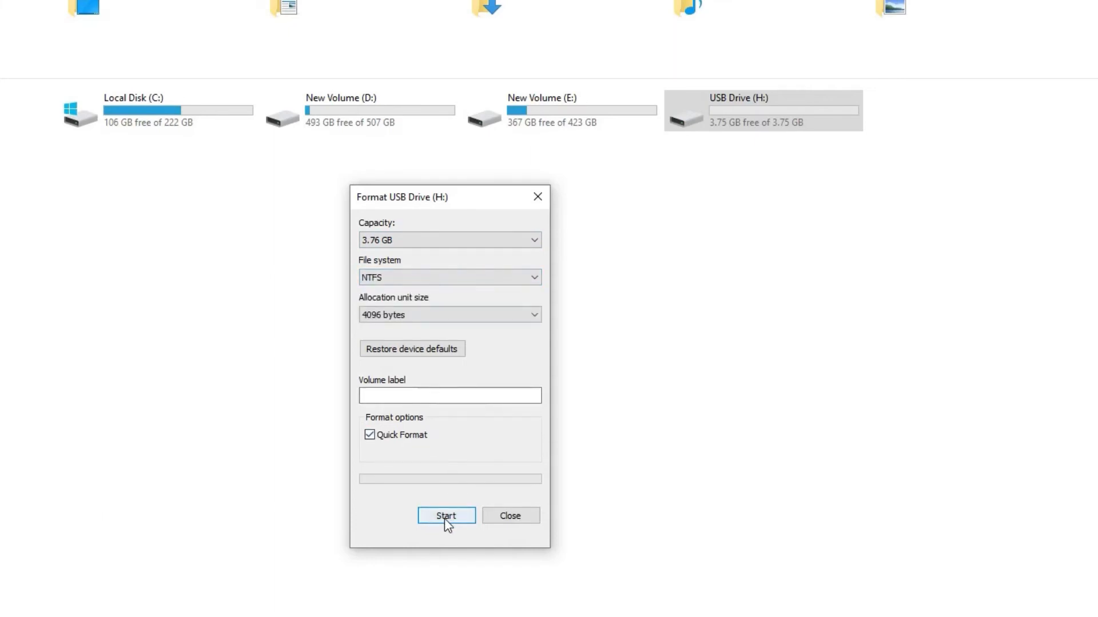
{"action": "left_click", "coordinate": [446, 516]}
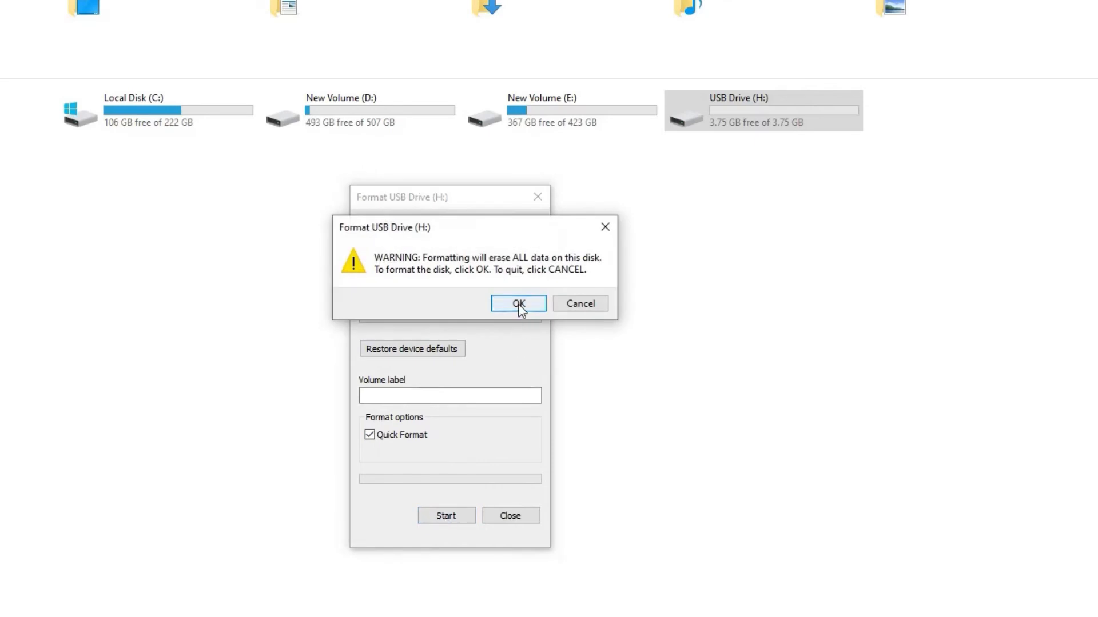
{"action": "left_click", "coordinate": [517, 303]}
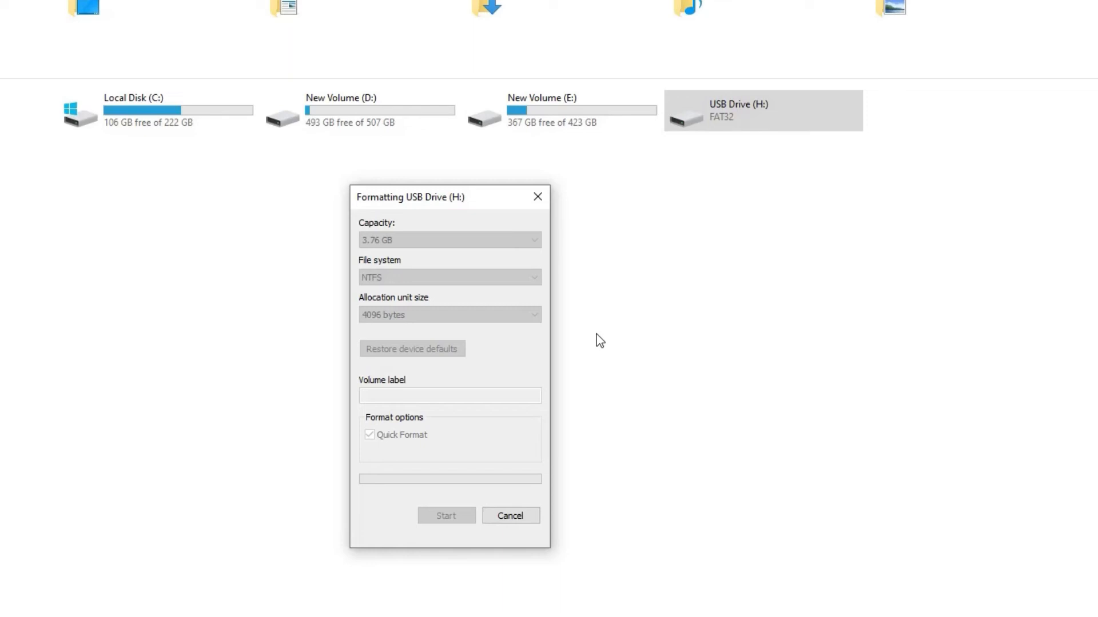
{"action": "left_click", "coordinate": [445, 516]}
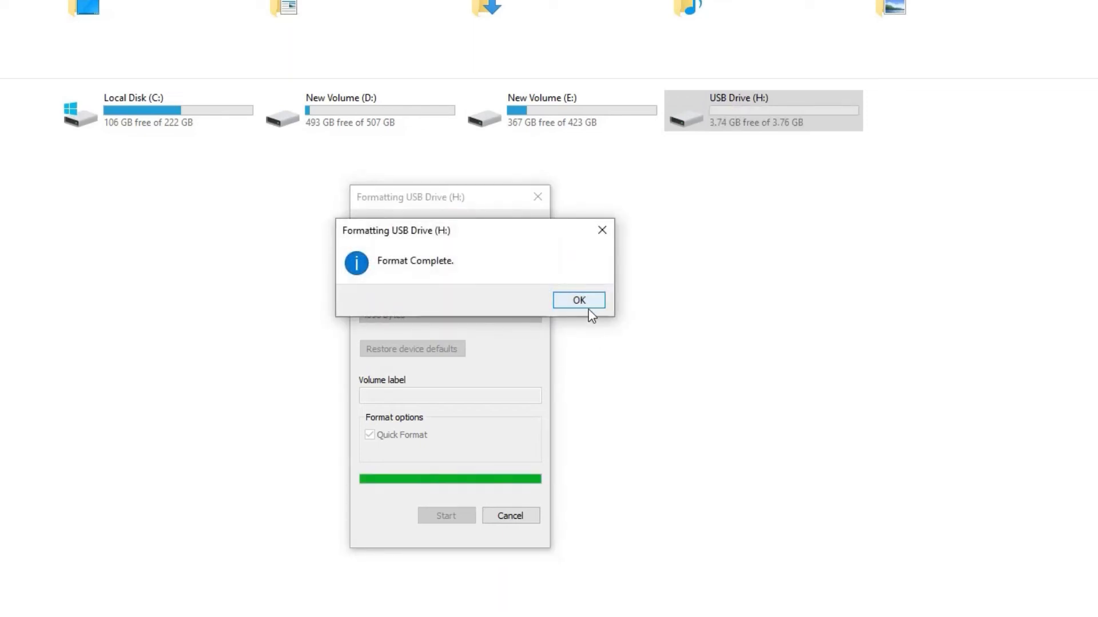
{"action": "left_click", "coordinate": [577, 299]}
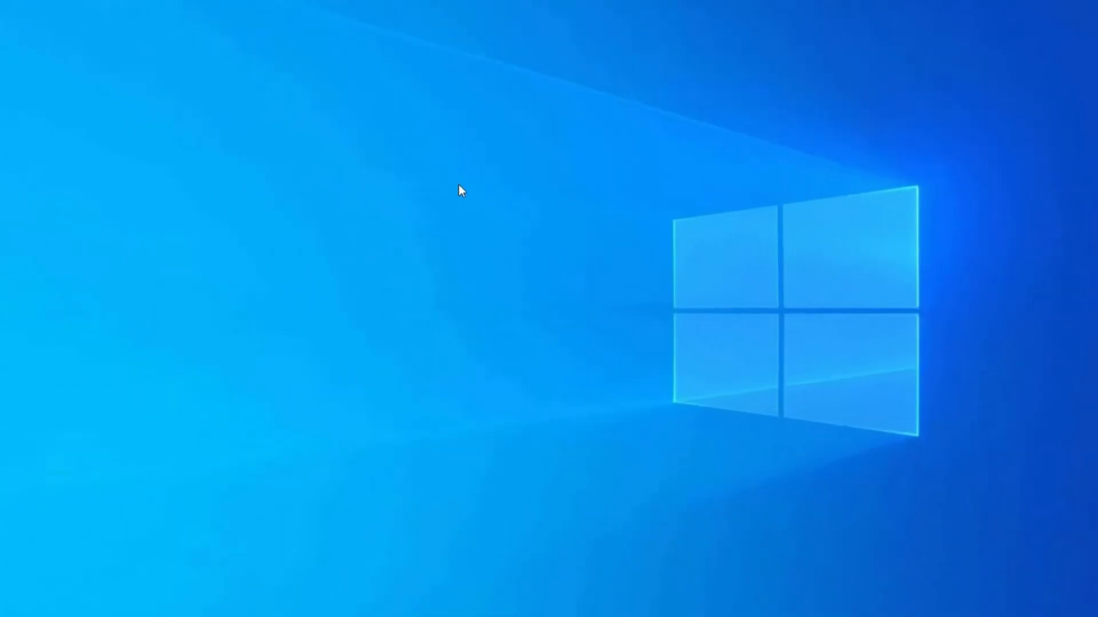